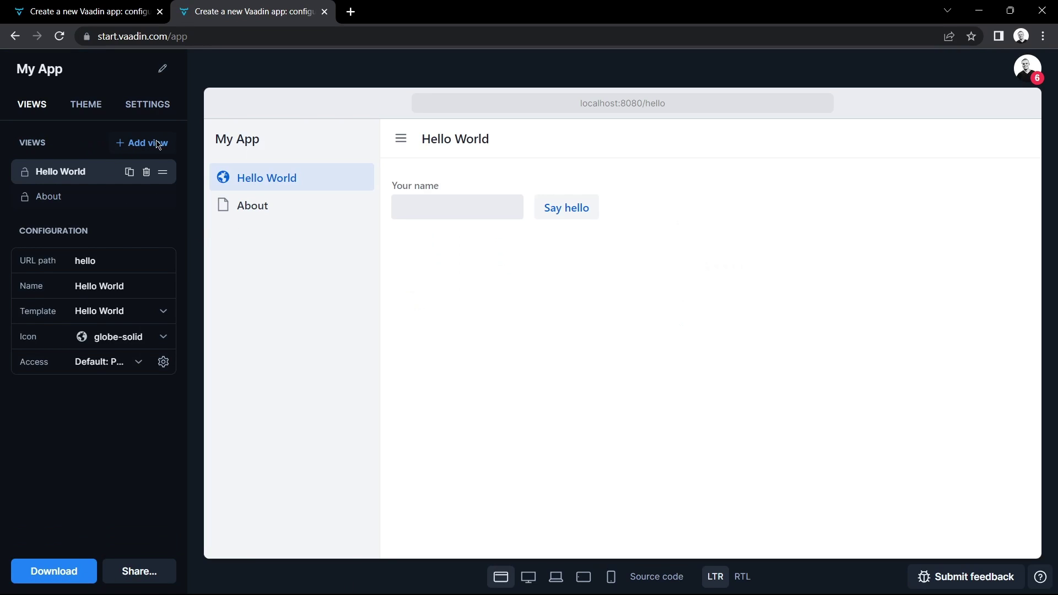
Step: Add a Visual View Builder view using the one-column template with a header
left_click(144, 143)
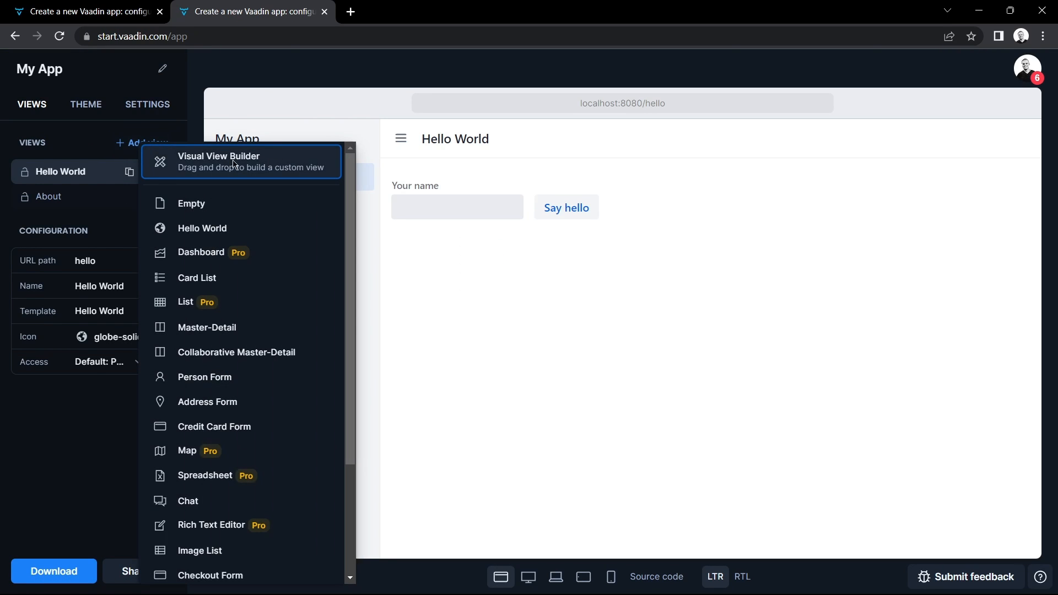
left_click(234, 162)
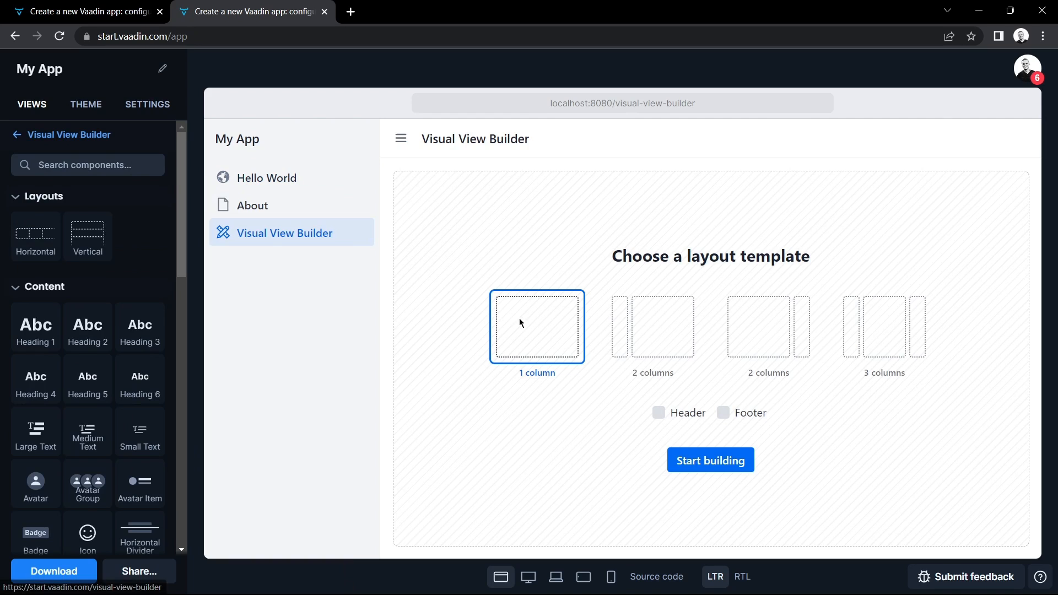
left_click(658, 413)
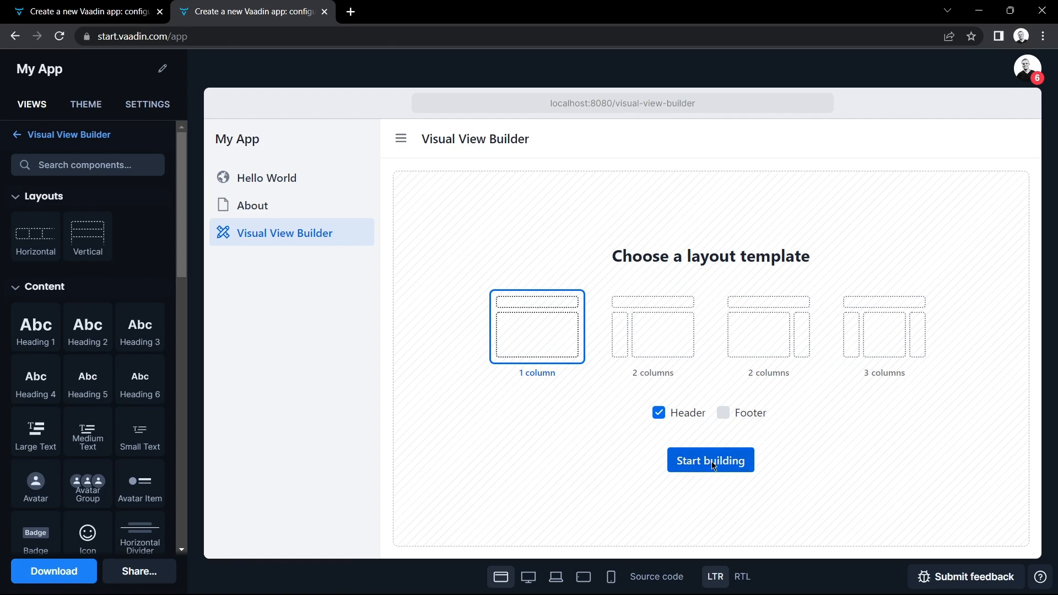
Step: Start building the view and rename its heading to 'My app'
left_click(710, 460)
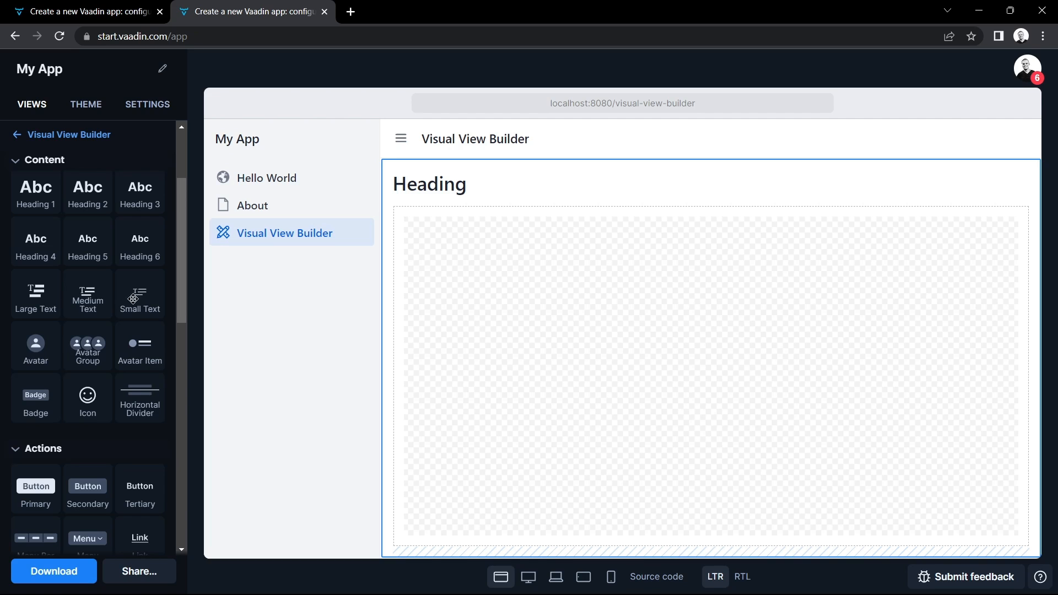
double_click(429, 183)
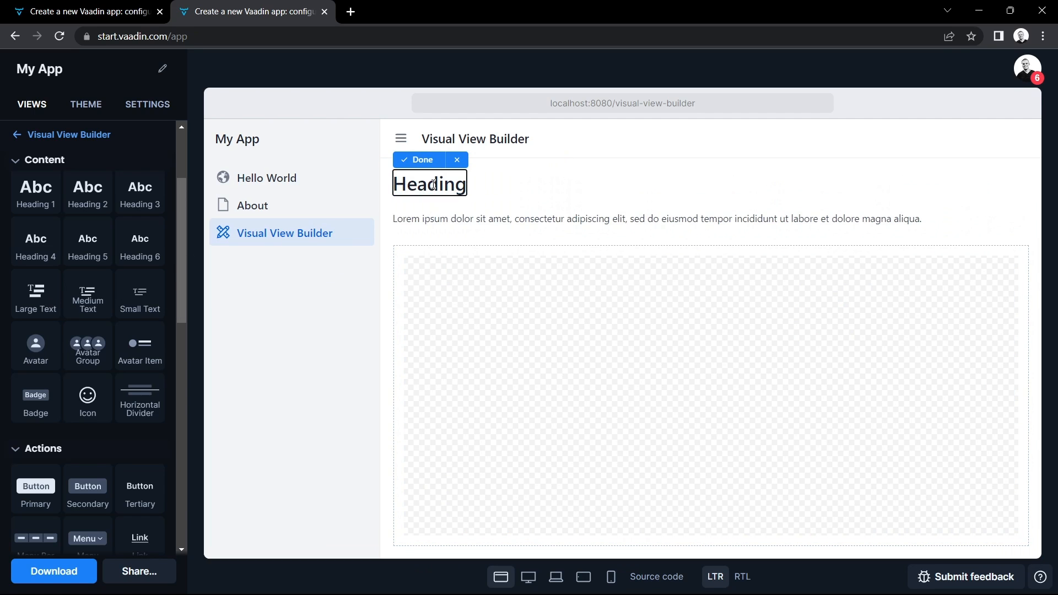
type("My app")
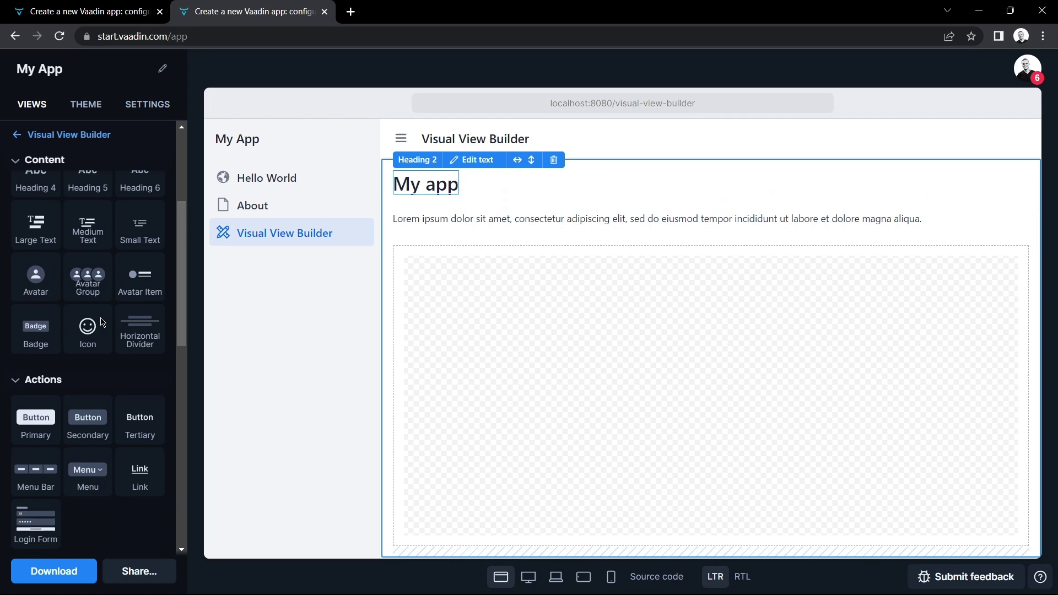
Step: Drop a select field into the view and set the theme mode to Dark
scroll("down", 3)
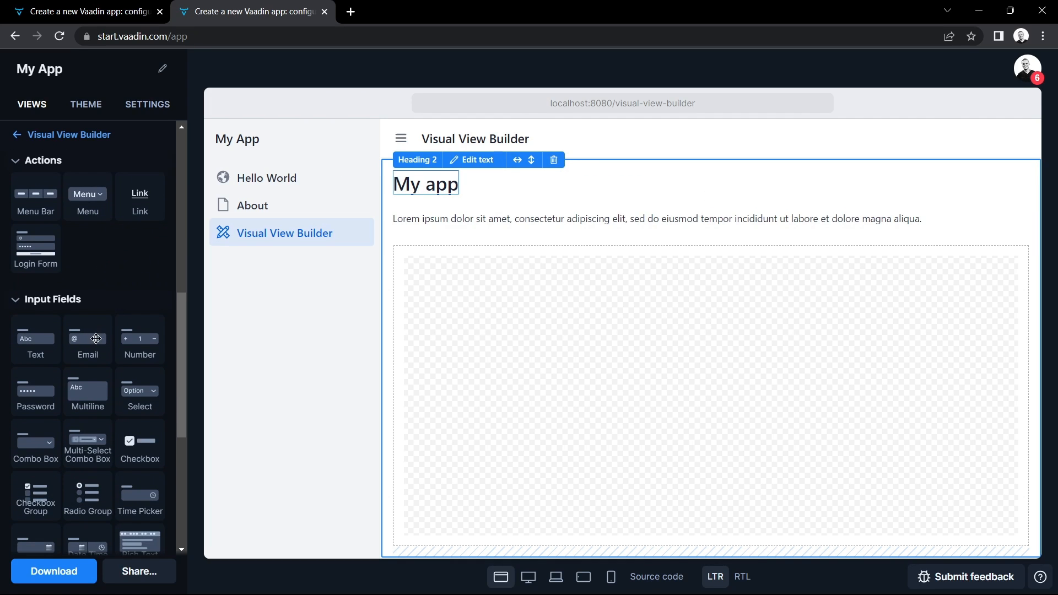
left_click_drag(139, 390, 463, 304)
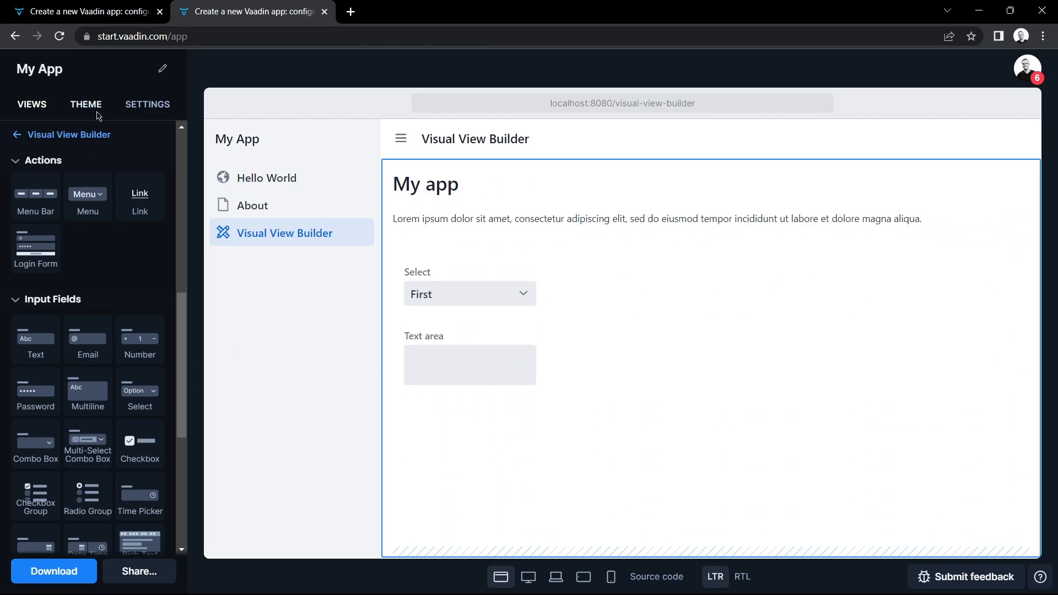
left_click(86, 104)
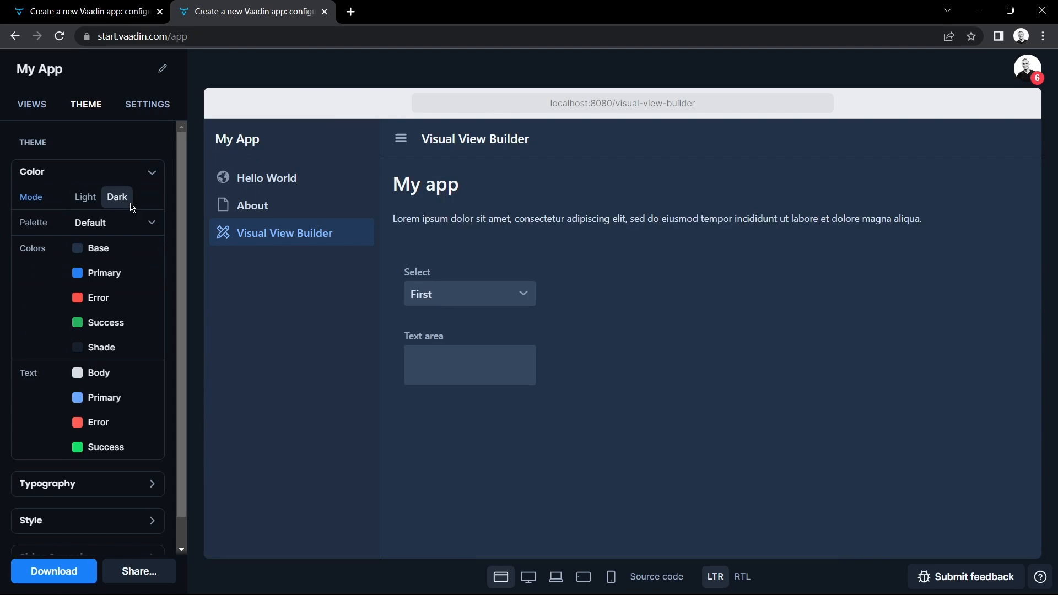
left_click(138, 571)
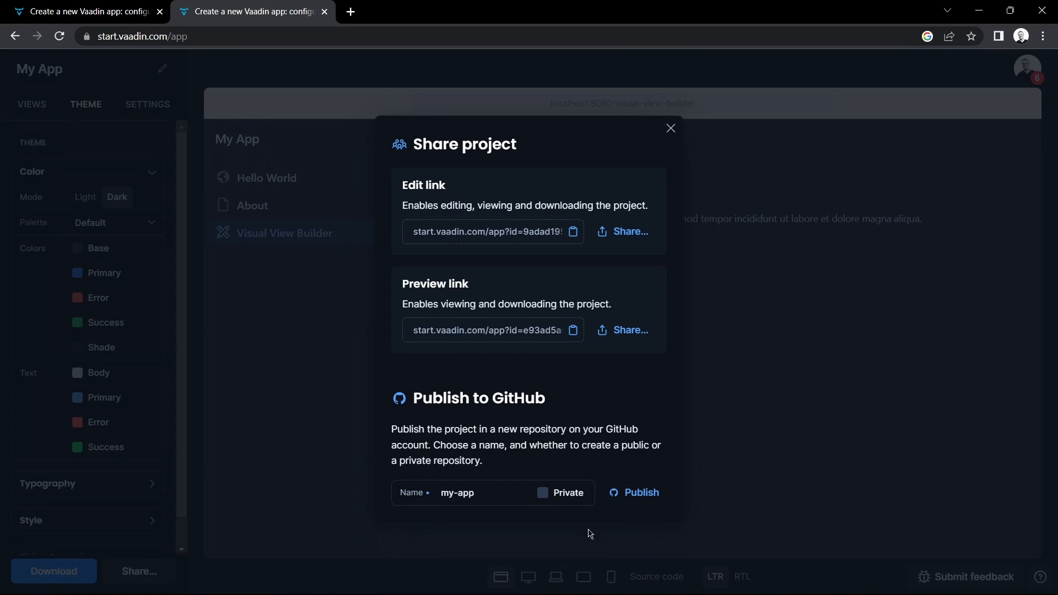
Step: Make the GitHub repository private, close sharing options, and download the project zip
left_click(542, 492)
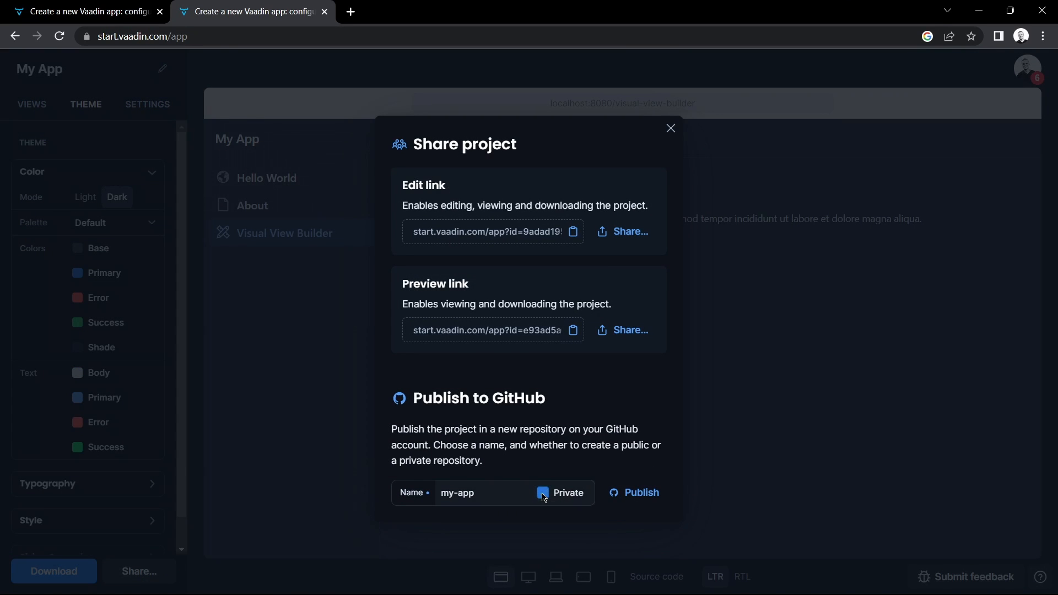
left_click(670, 128)
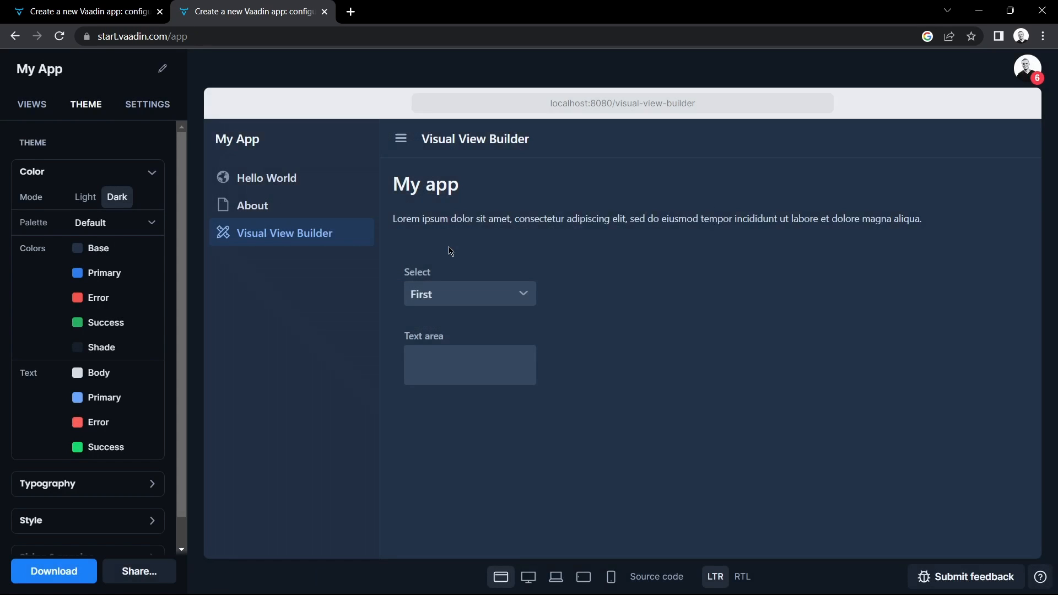
left_click(54, 570)
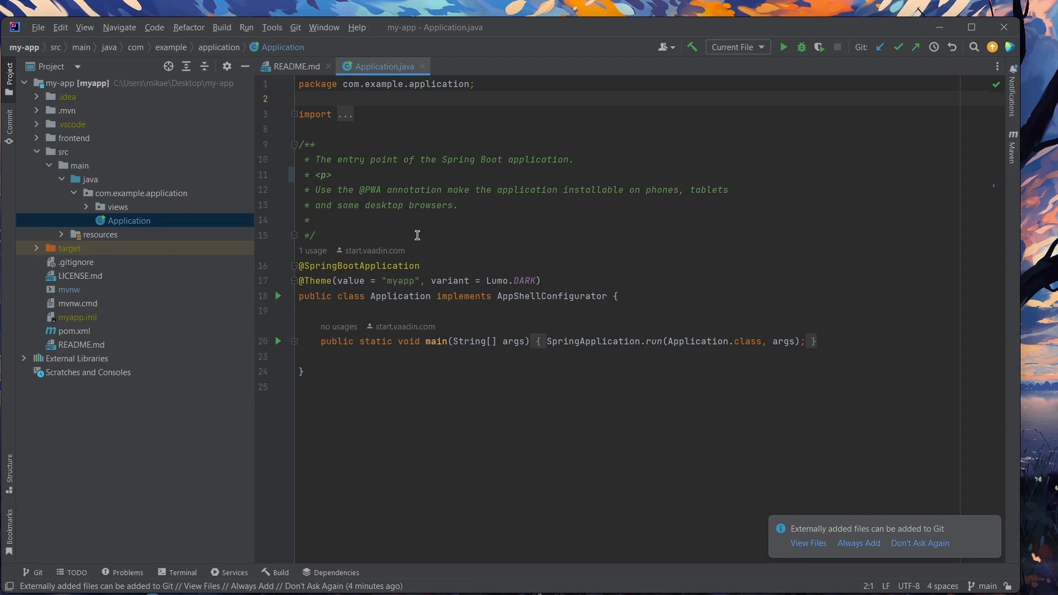
mouse_move(45, 134)
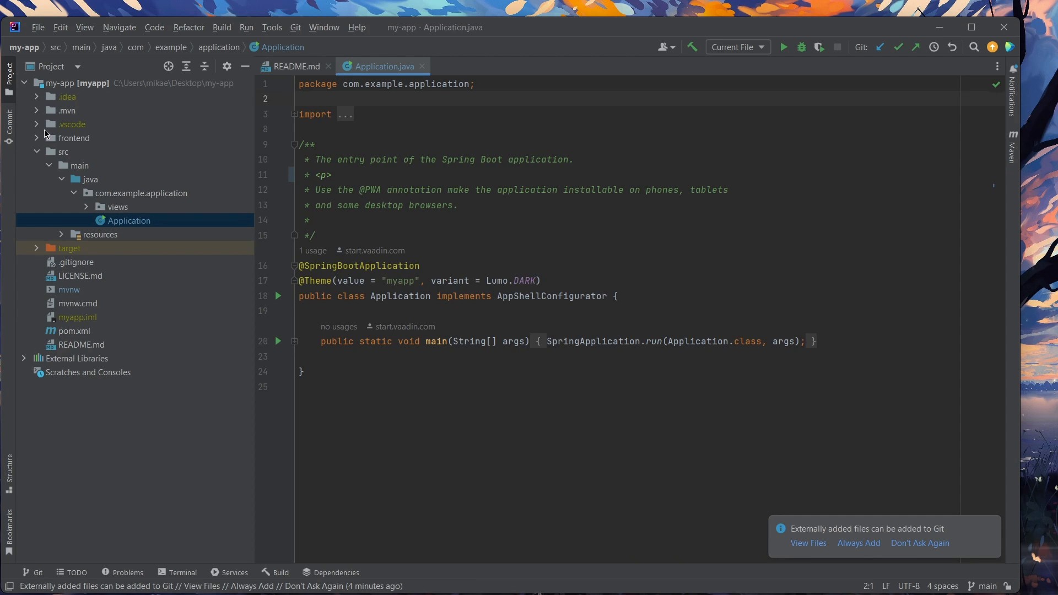
mouse_move(133, 223)
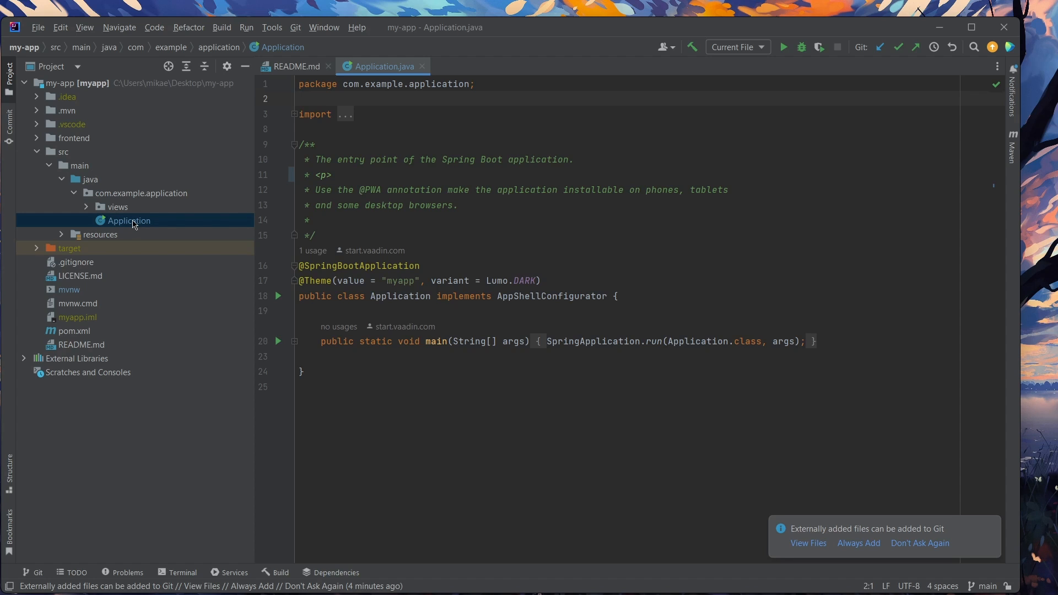
mouse_move(278, 303)
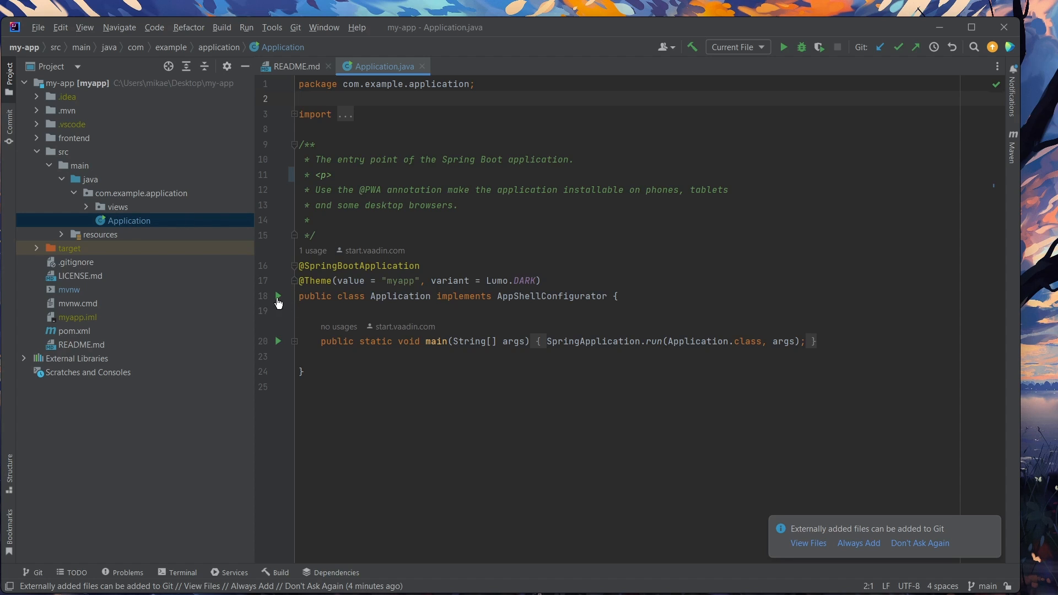
mouse_move(784, 46)
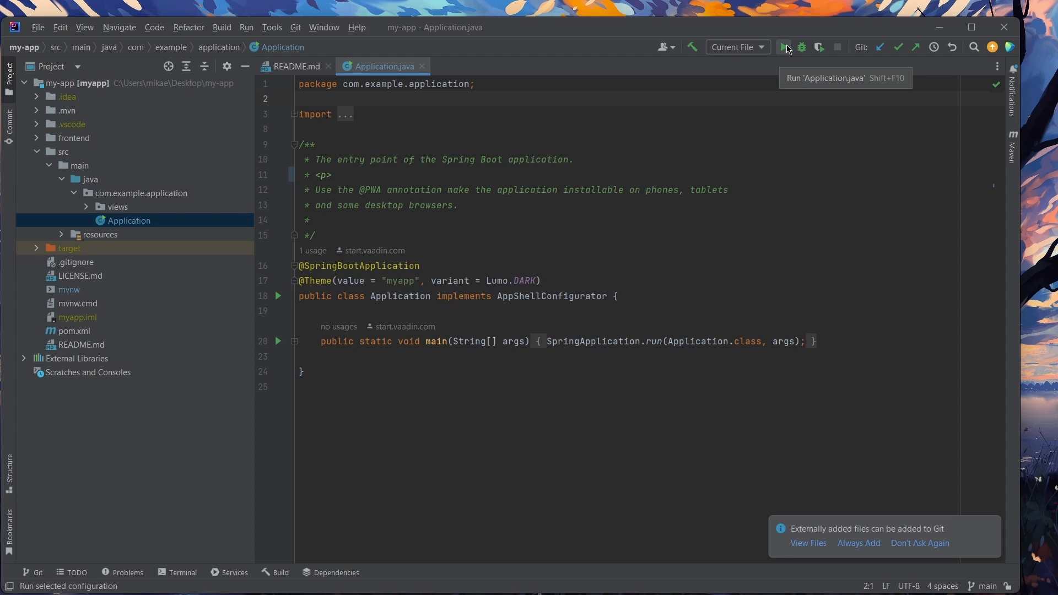
Step: Run the my-app Application class with IntelliJ's toolbar Run button
left_click(783, 47)
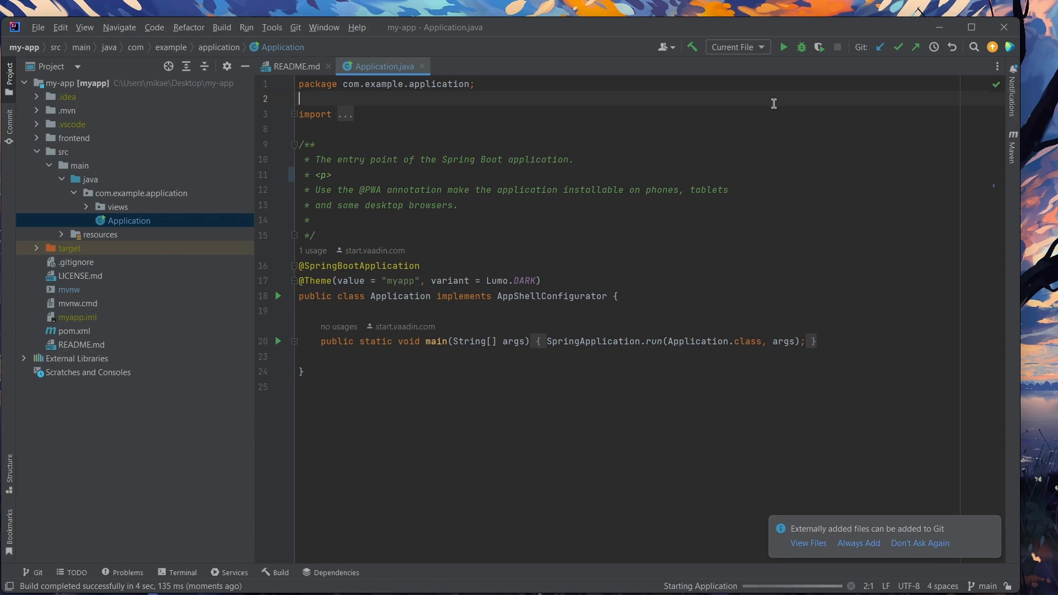
left_click(783, 46)
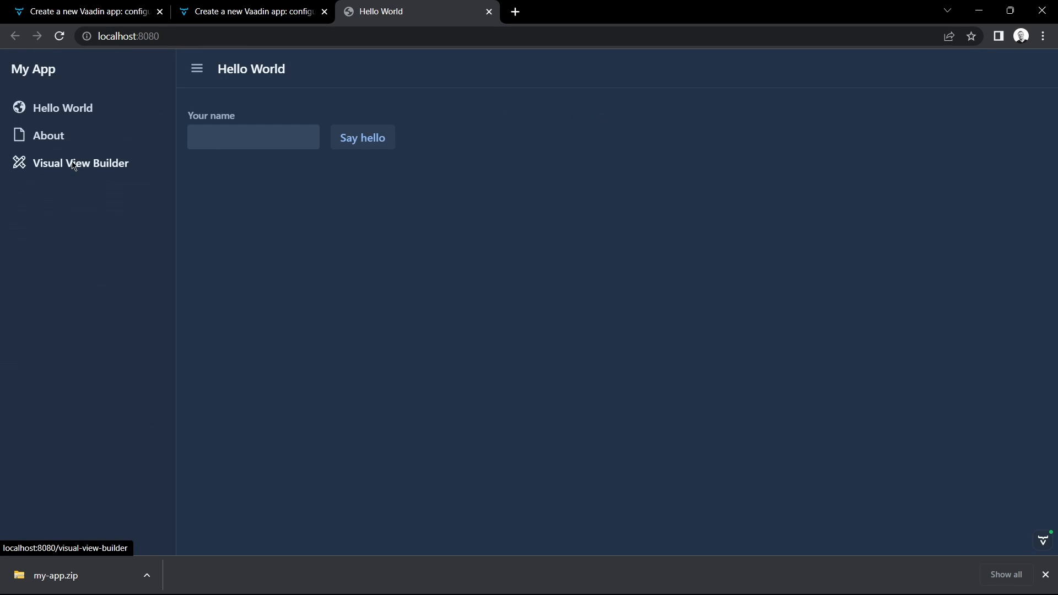
Step: Open the Visual View Builder page and type 'ello! Than' into its text area
left_click(80, 163)
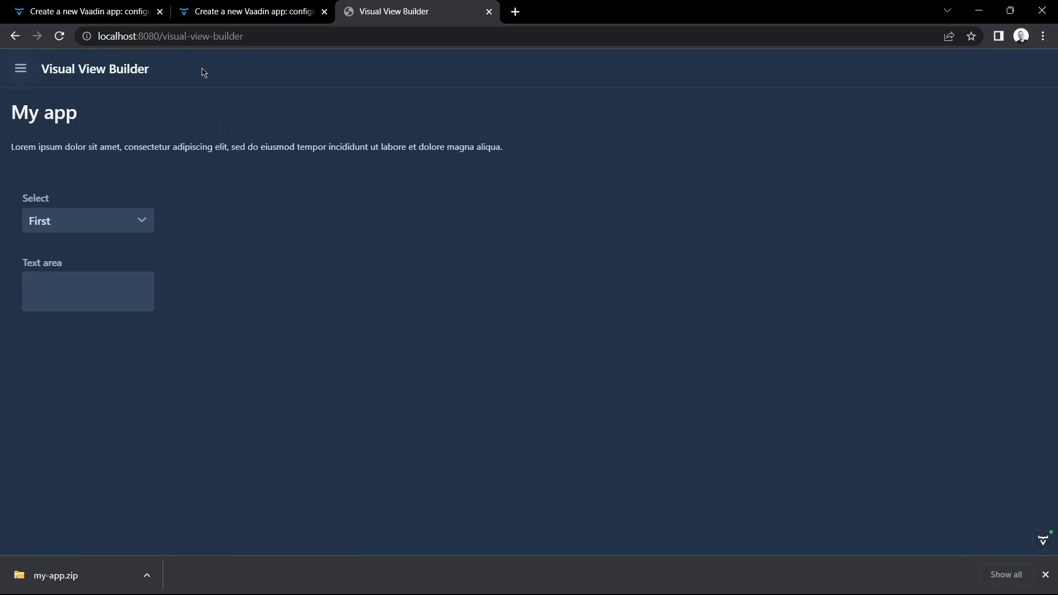
left_click(87, 221)
type("H")
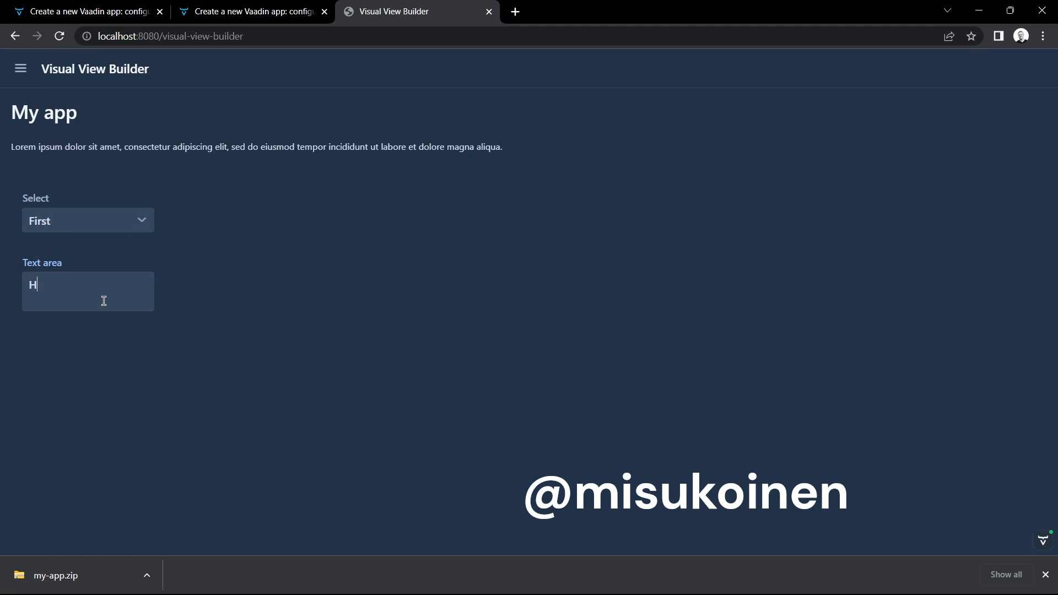
type("ello! Than")
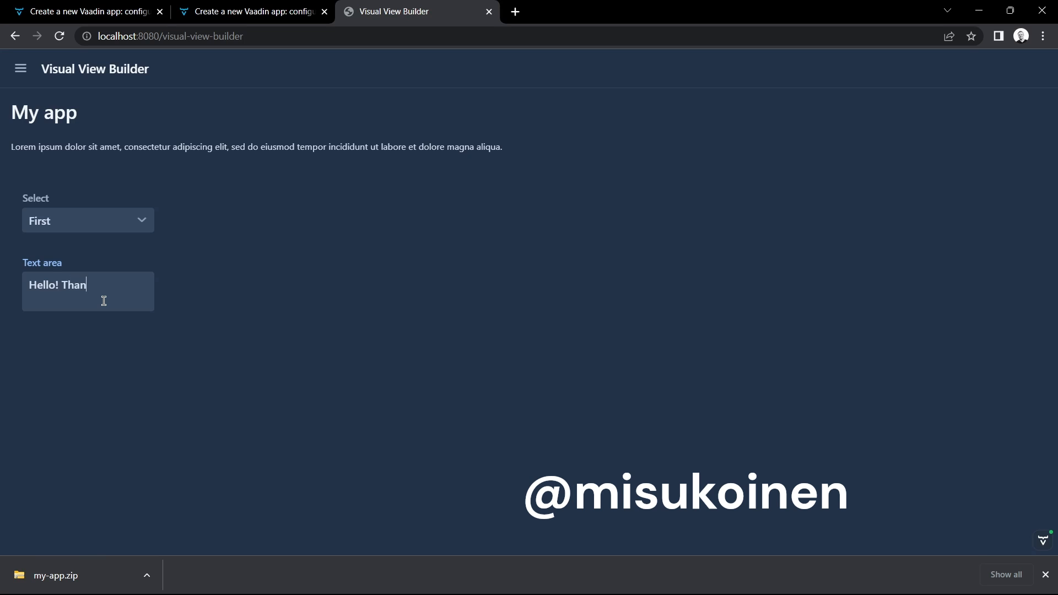